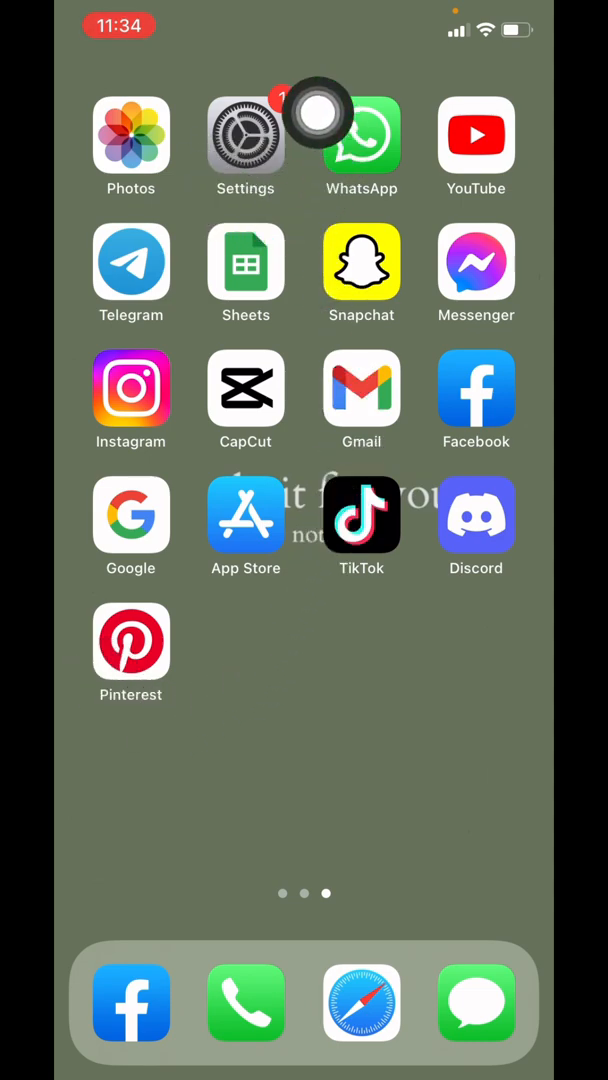
Step: Open Settings and go to Control Center to view its included controls
click(245, 135)
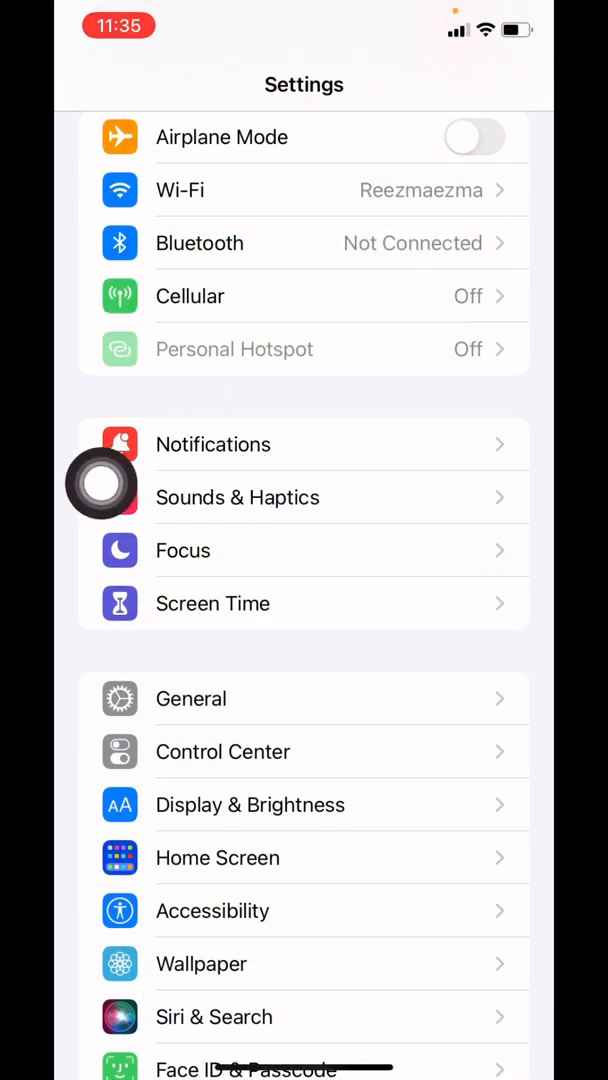
scroll(down, 3)
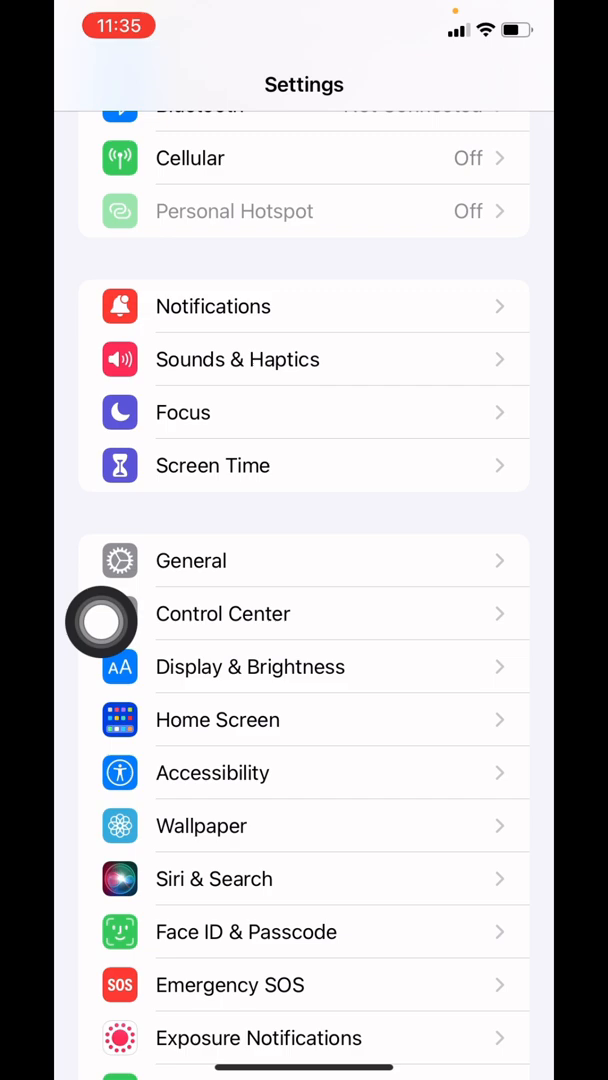
click(223, 613)
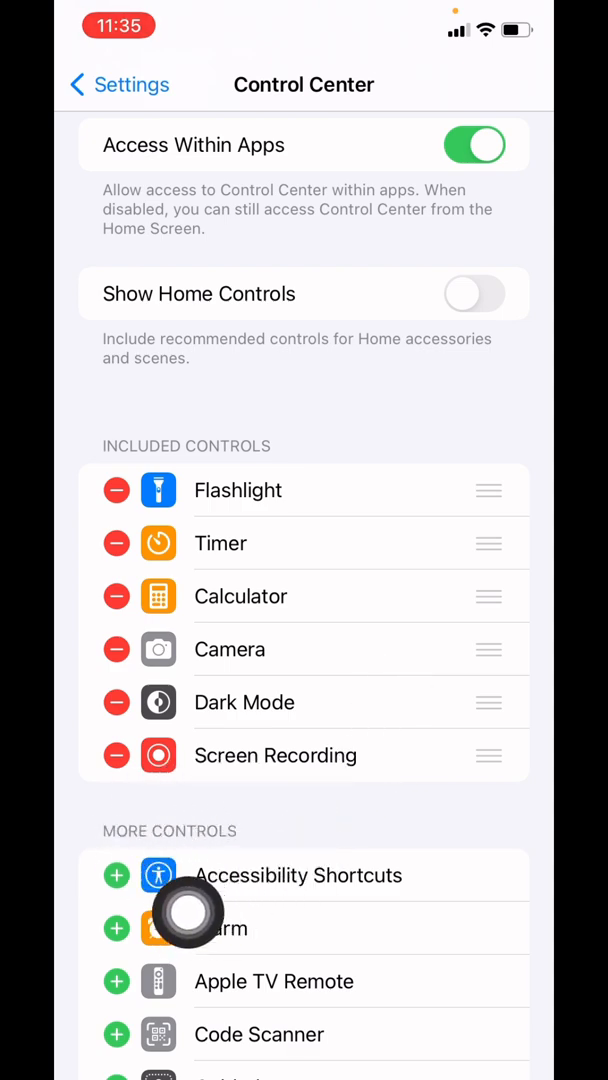
mouse_move(400, 711)
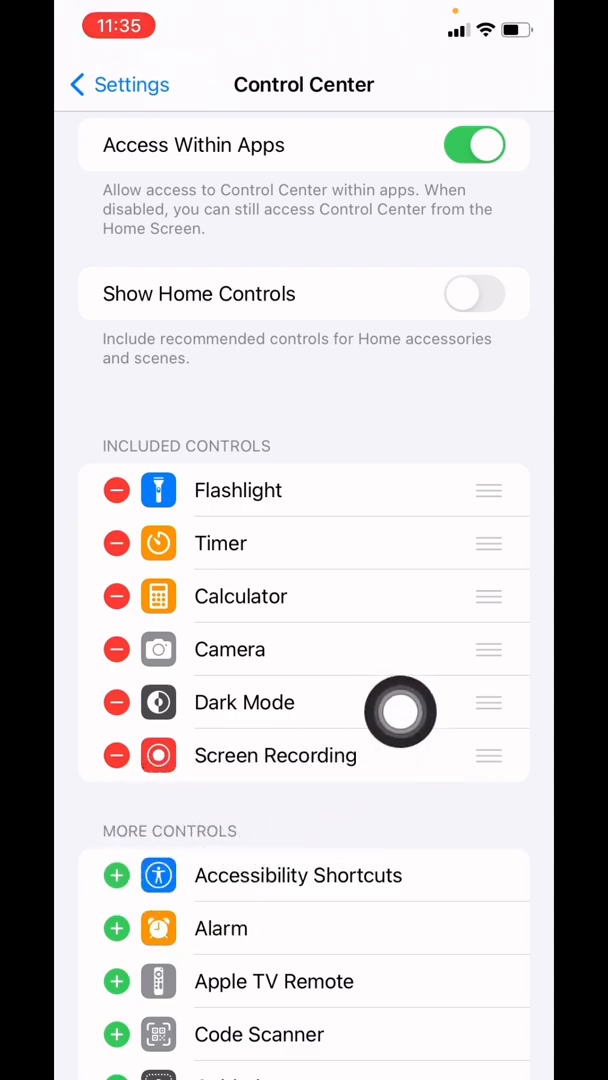